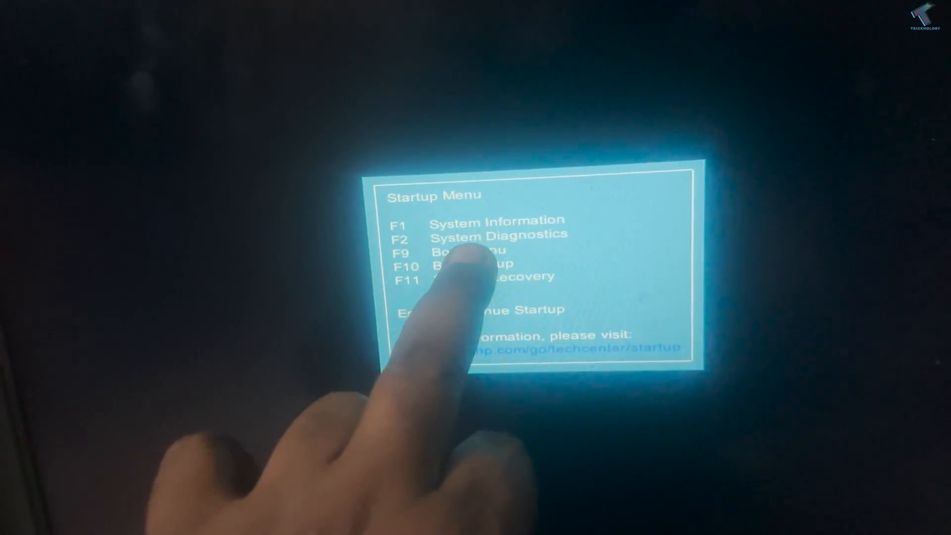
# Step: Start System Diagnostics from the HP Startup Menu with F2
pyautogui.press('f2')
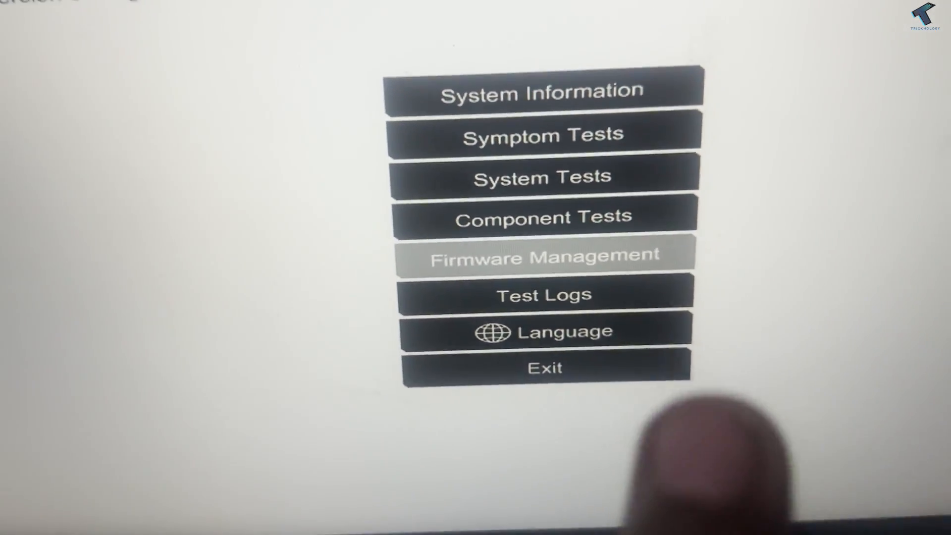
# Step: Open Firmware Management and attempt a BIOS update, reaching the external power warning
pyautogui.click(542, 254)
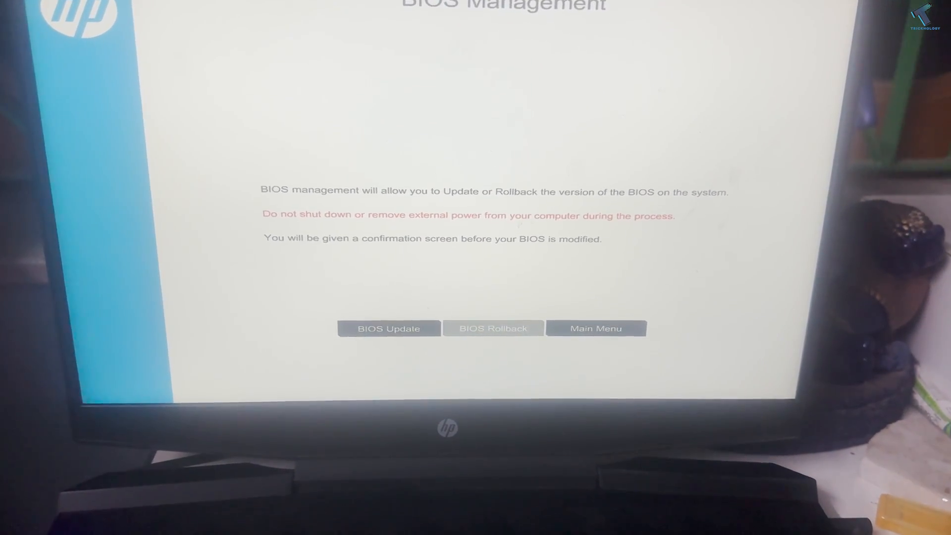
pyautogui.click(389, 328)
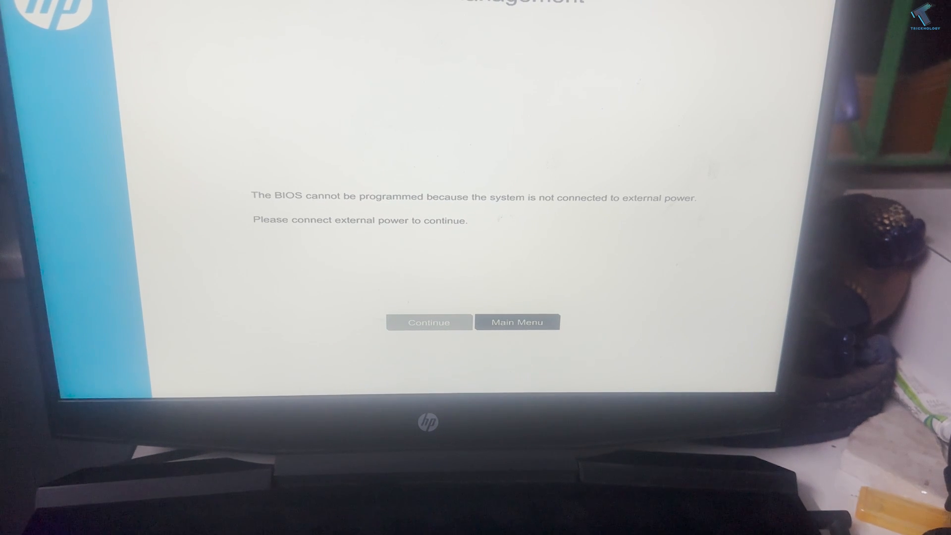